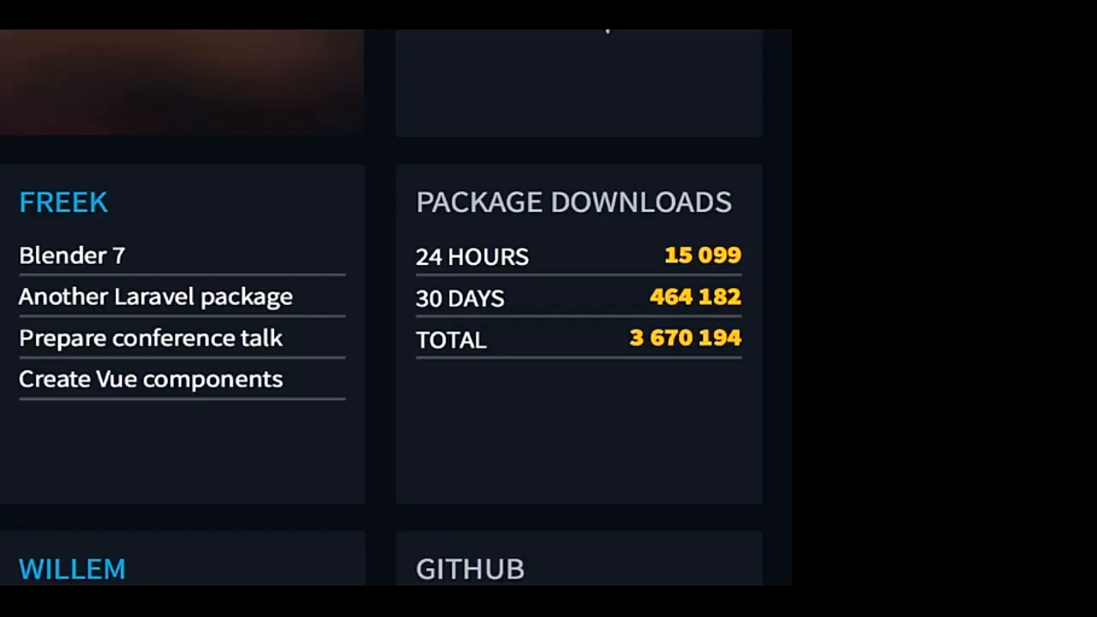
scroll(down, 3)
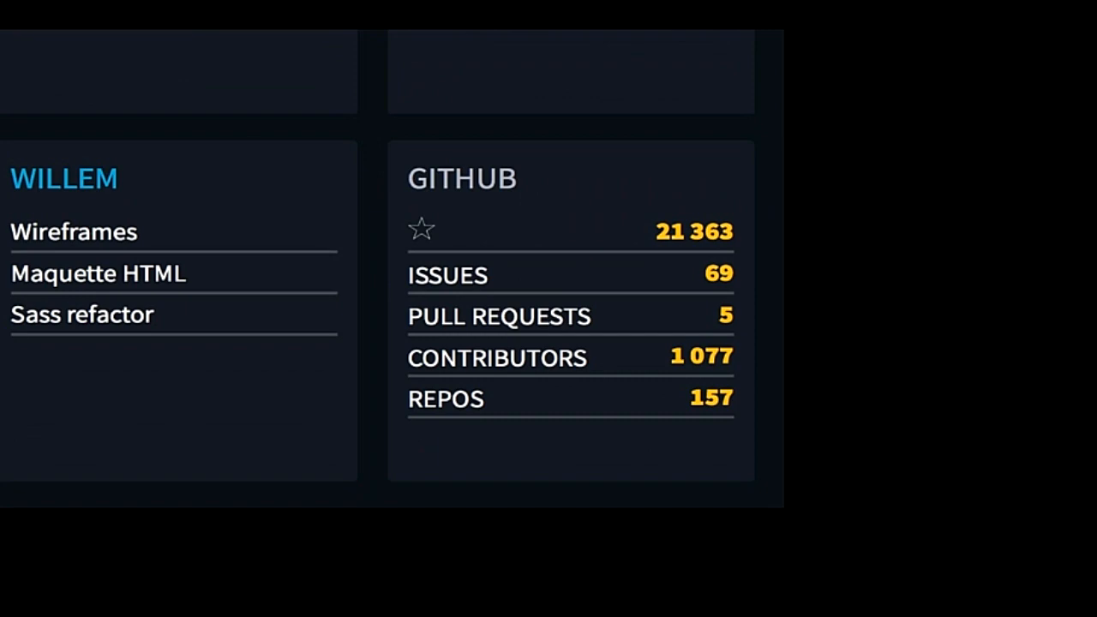